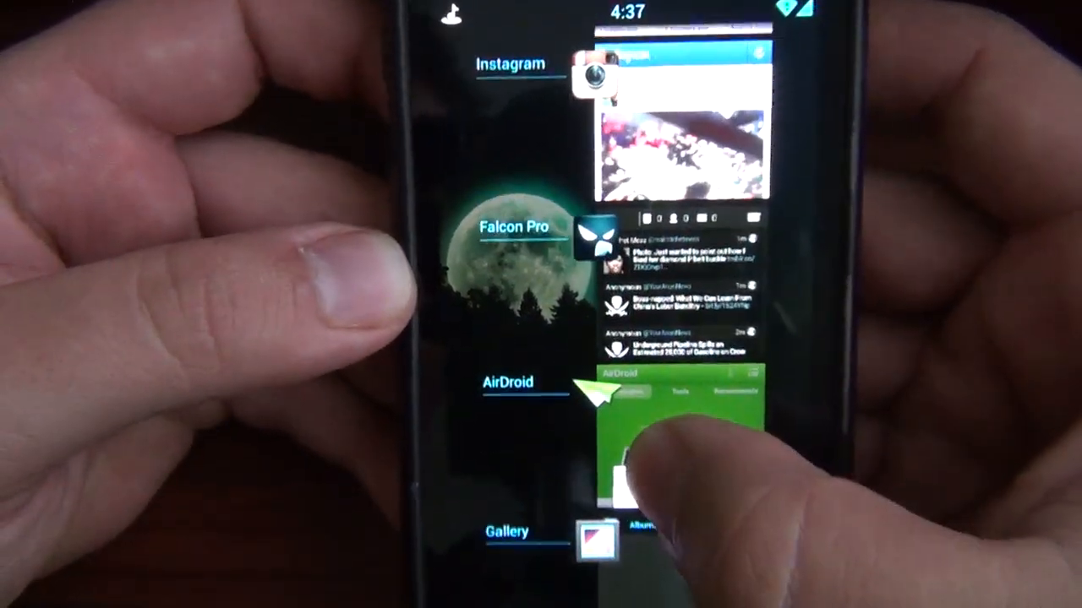
Scroll through the recent apps list to find Taptu
{"action": "scroll", "scroll_direction": "down", "scroll_amount": 3}
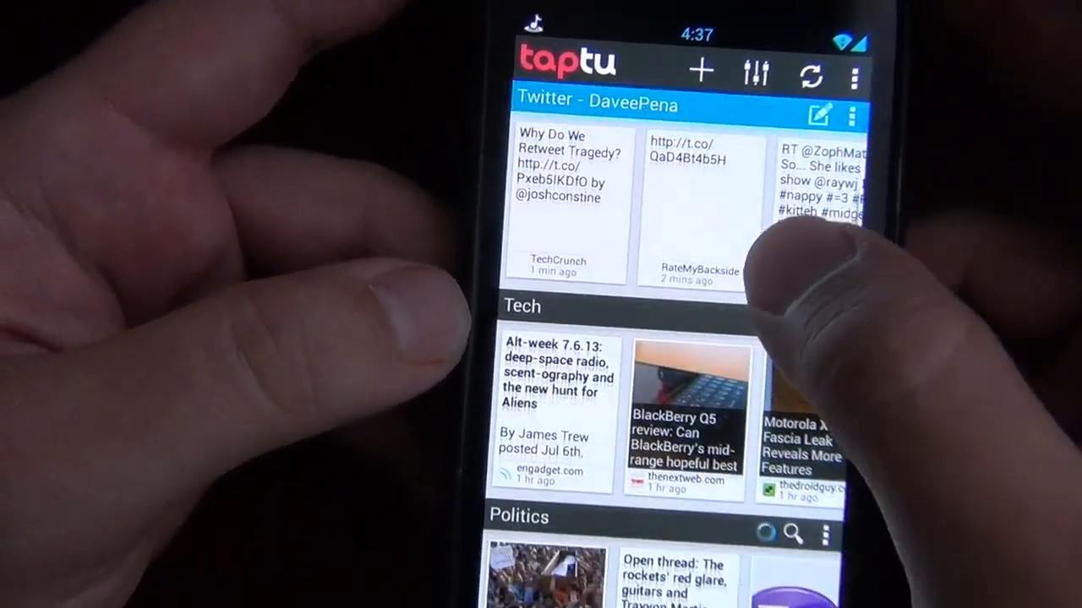
{"action": "scroll", "scroll_direction": "down", "scroll_amount": 3}
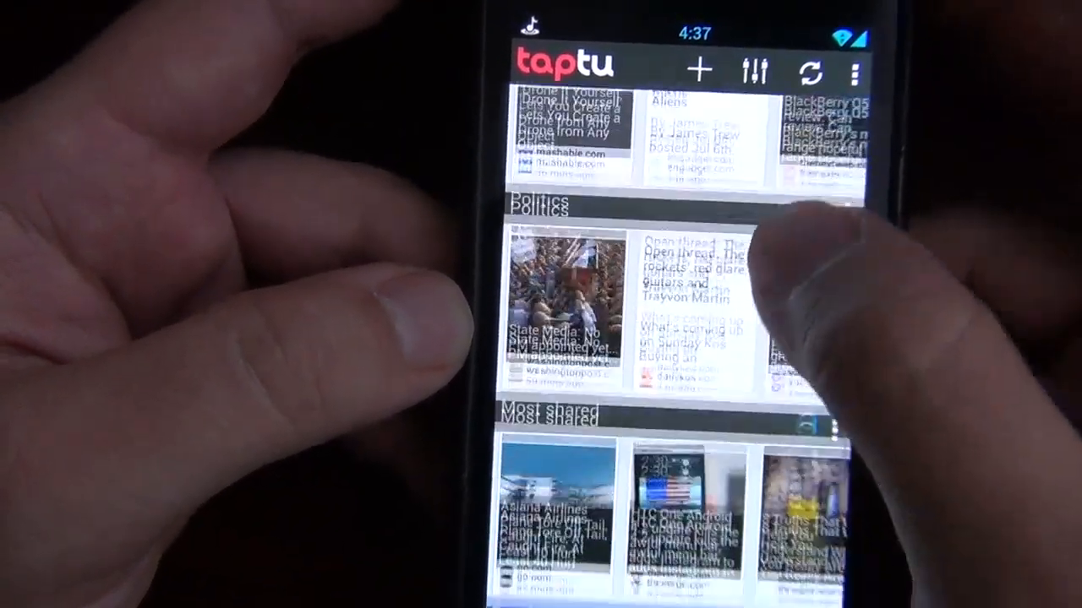
{"action": "scroll", "scroll_direction": "up", "scroll_amount": 3}
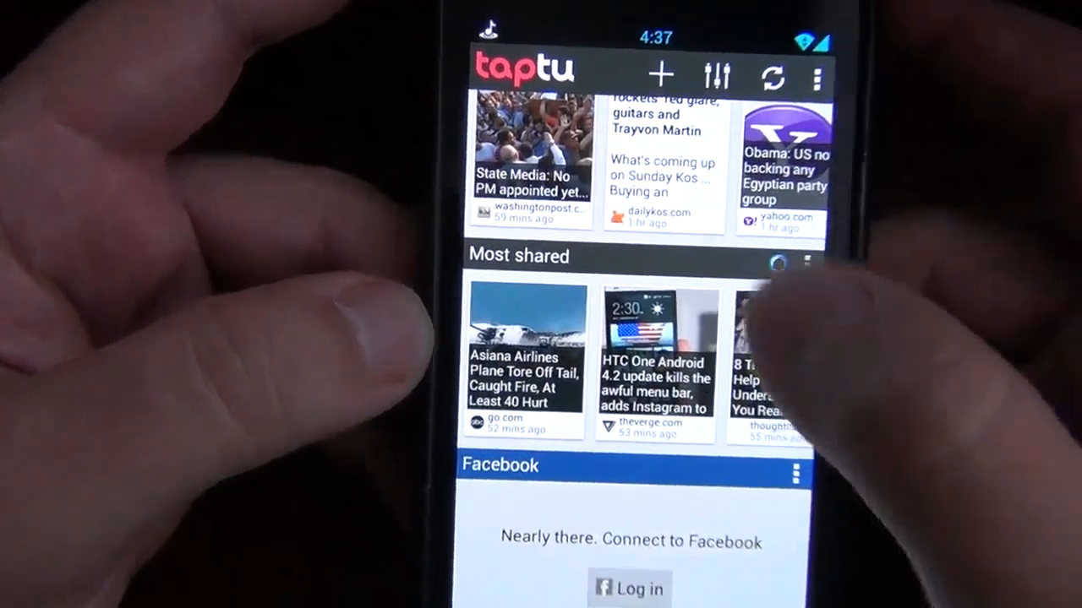
{"action": "scroll", "scroll_direction": "up", "scroll_amount": 3}
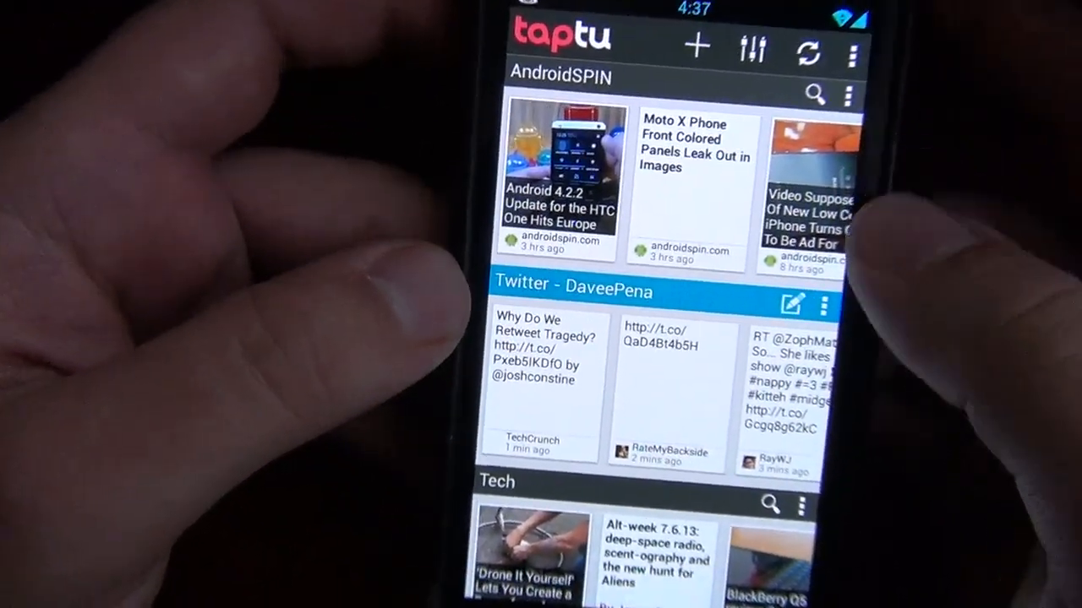
{"action": "scroll", "scroll_direction": "up", "scroll_amount": 3}
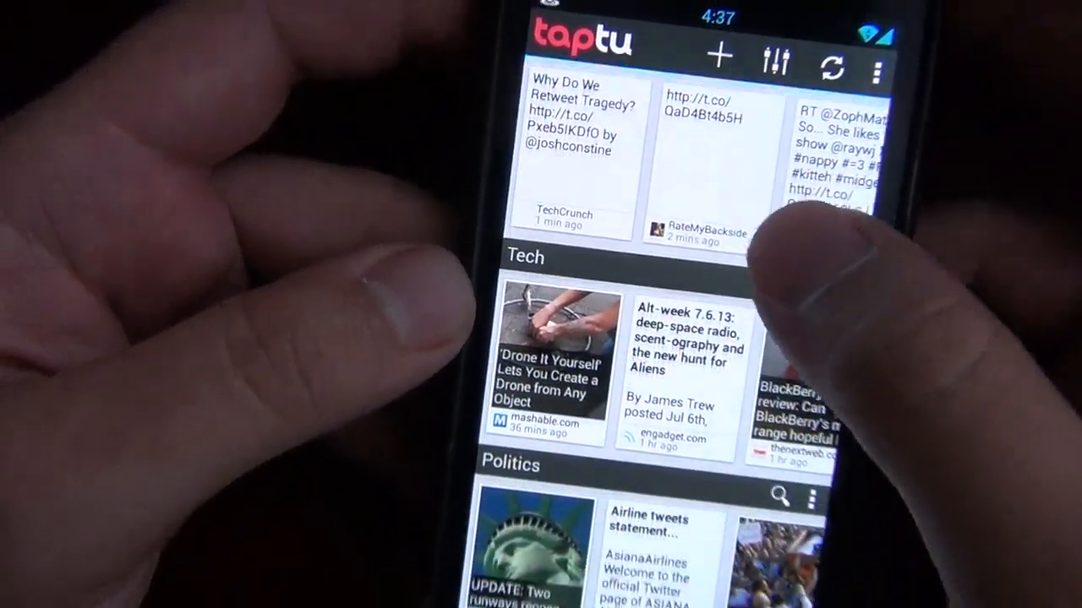
{"action": "scroll", "scroll_direction": "down", "scroll_amount": 3}
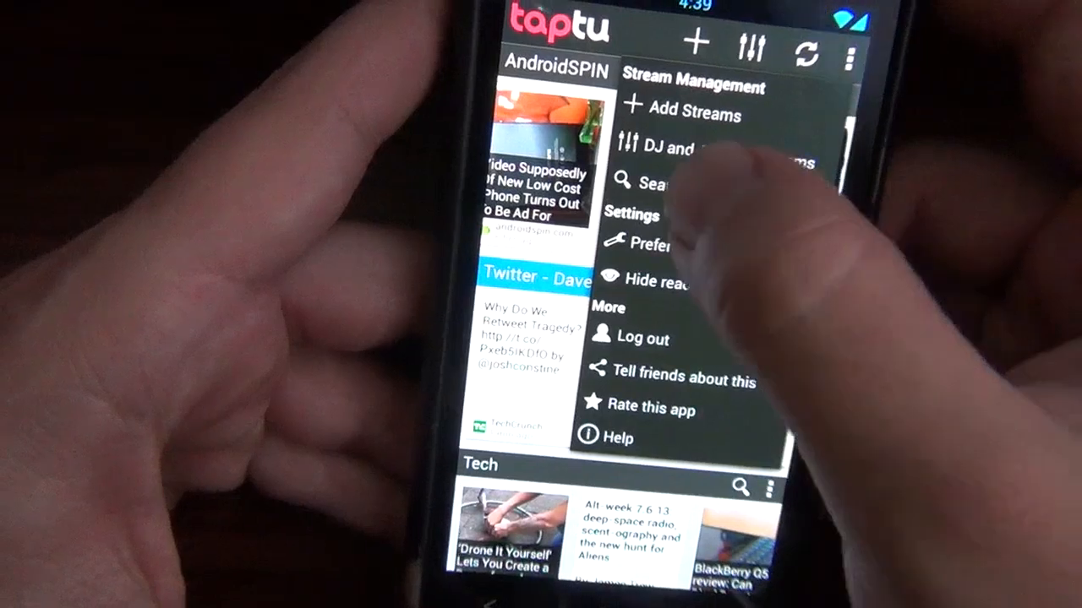
Tap the Taptu overflow menu to show Stream Management, Settings and More
{"action": "left_click", "coordinate": [659, 182]}
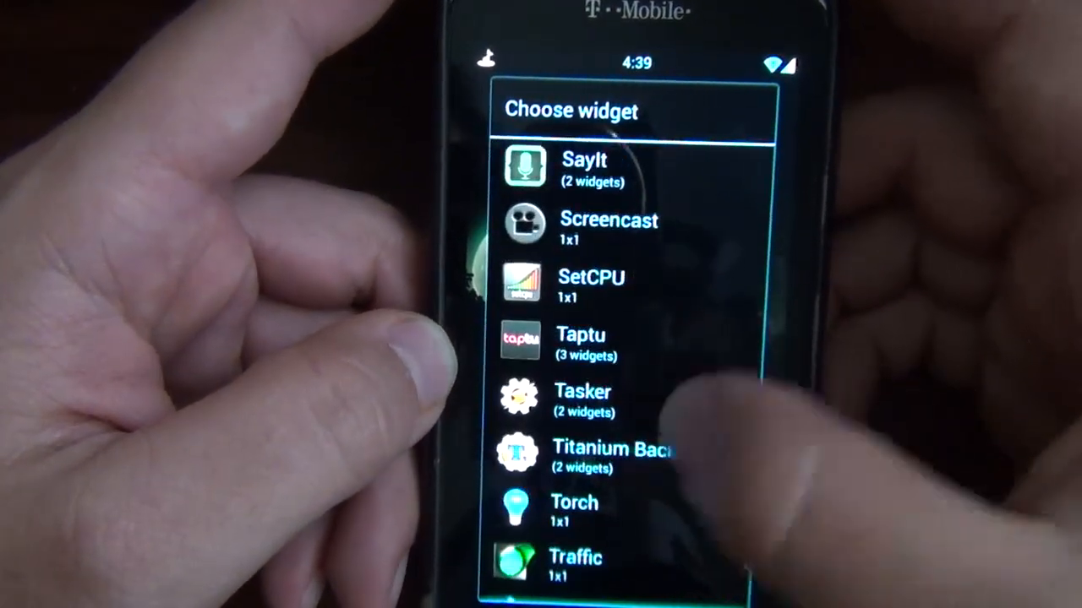
Add the Taptu widget with the AndroidSPIN stream and choose its update frequency
{"action": "left_click", "coordinate": [579, 340]}
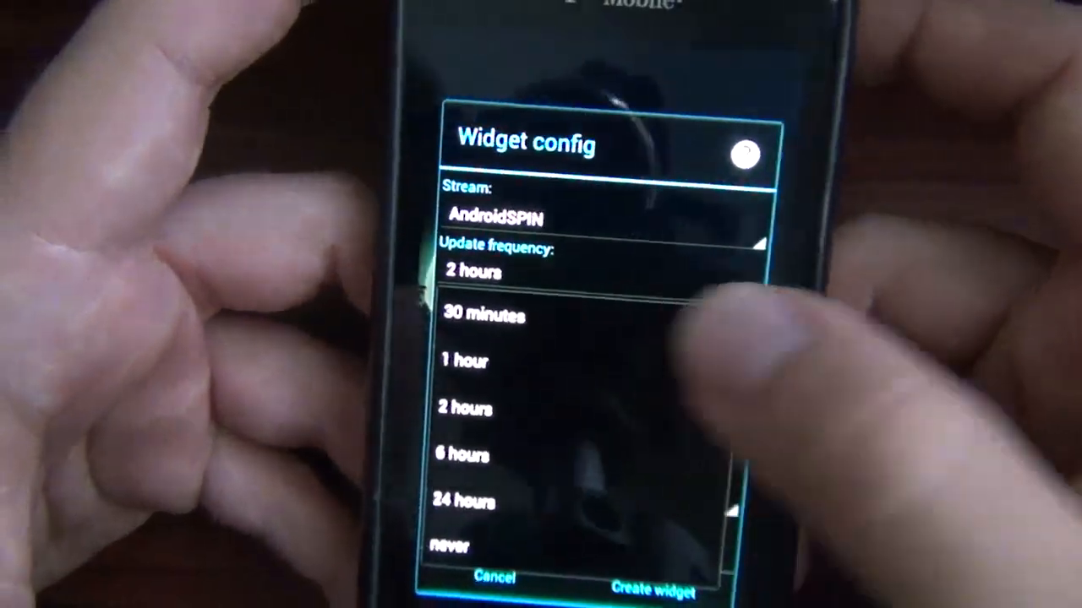
{"action": "left_click", "coordinate": [485, 316]}
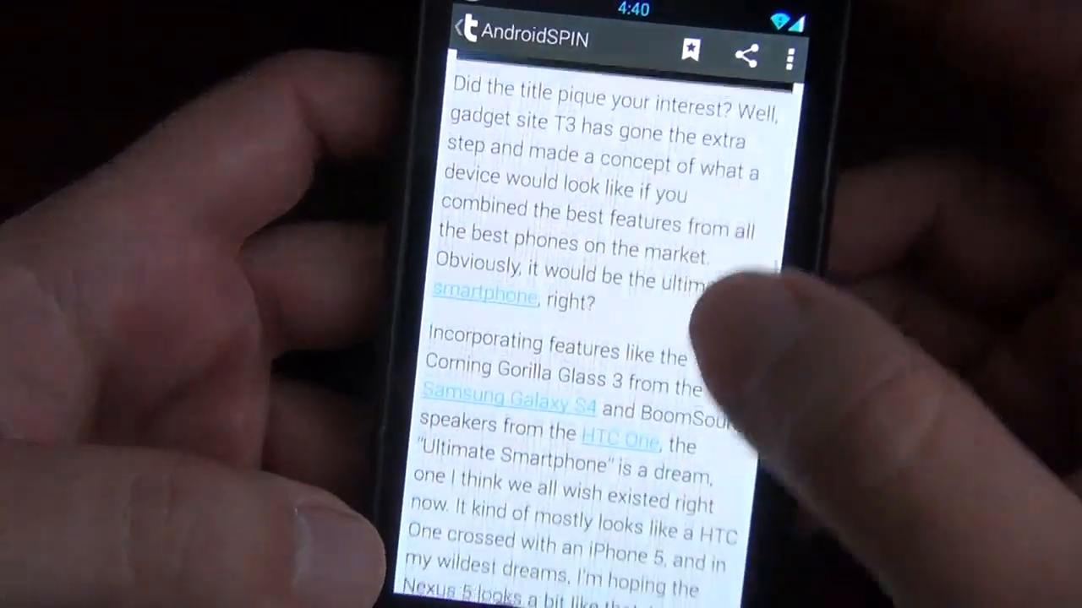
Open the Share article options for the AndroidSPIN ultimate smartphone article
{"action": "scroll", "scroll_direction": "up", "scroll_amount": 3}
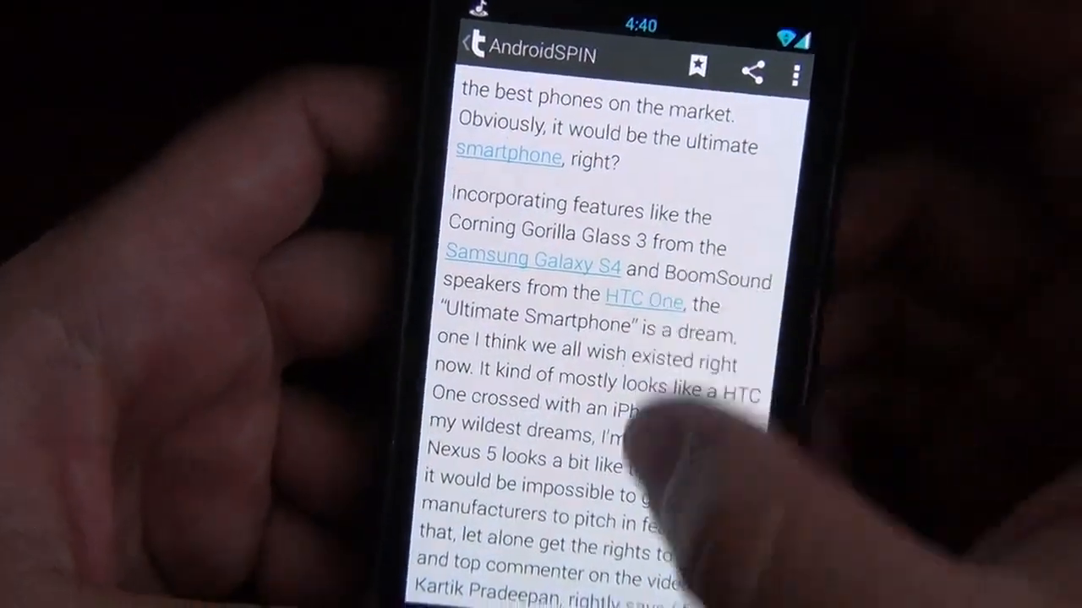
{"action": "scroll", "scroll_direction": "down", "scroll_amount": 3}
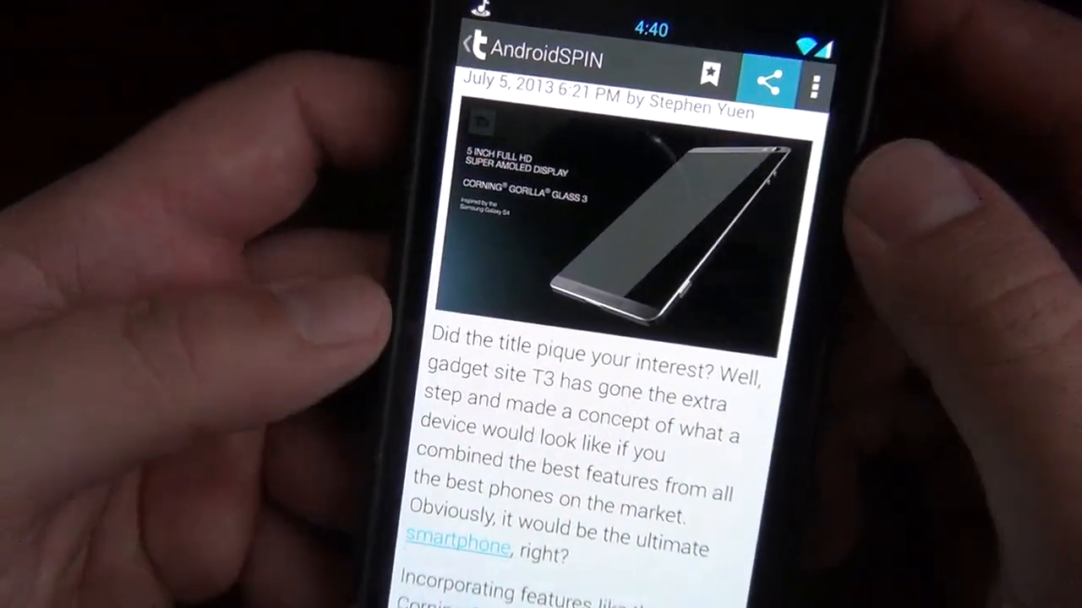
{"action": "left_click", "coordinate": [769, 81]}
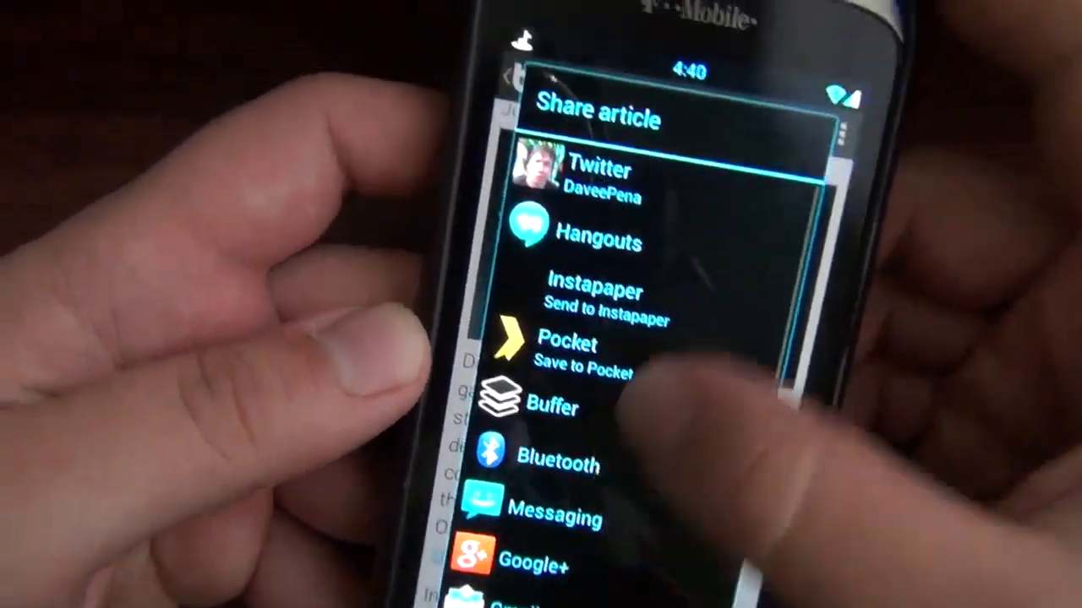